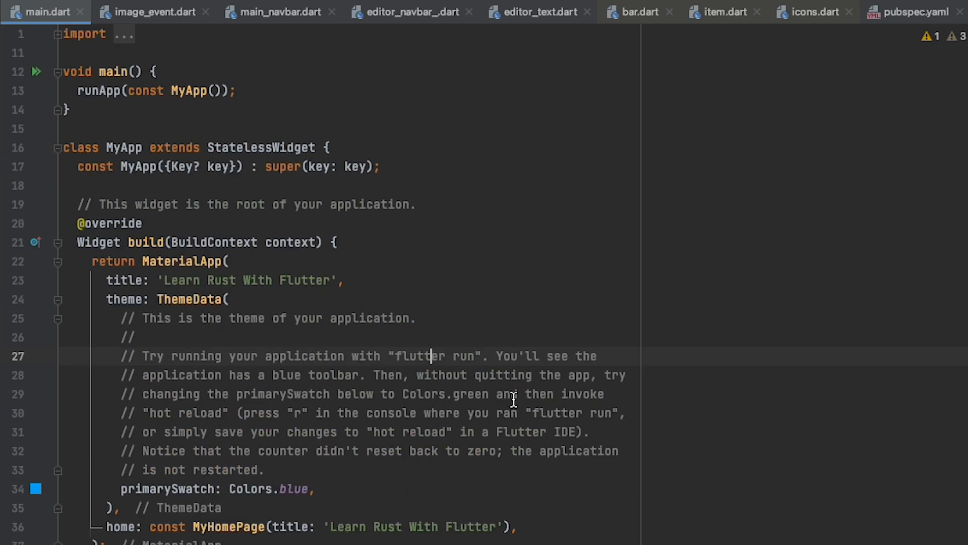
scroll("down", 3)
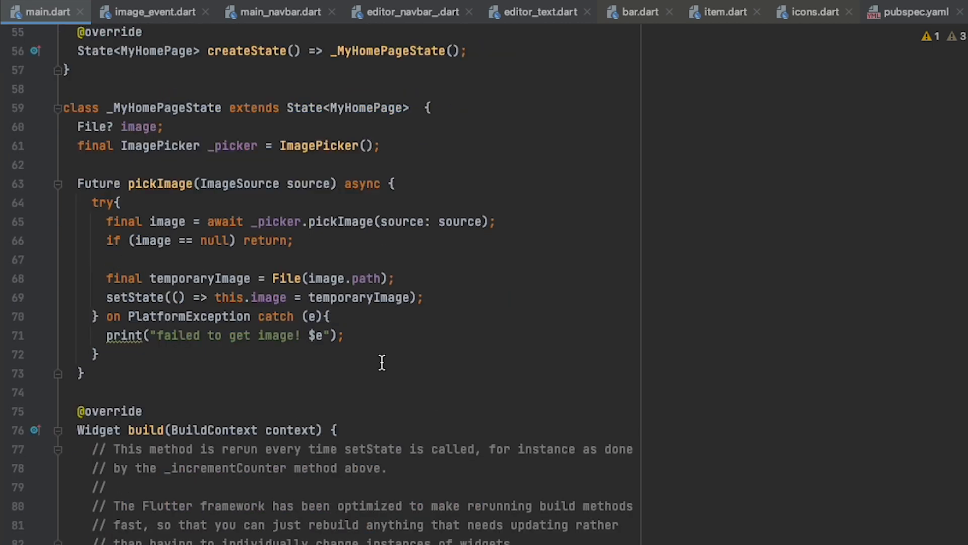
scroll("up", 3)
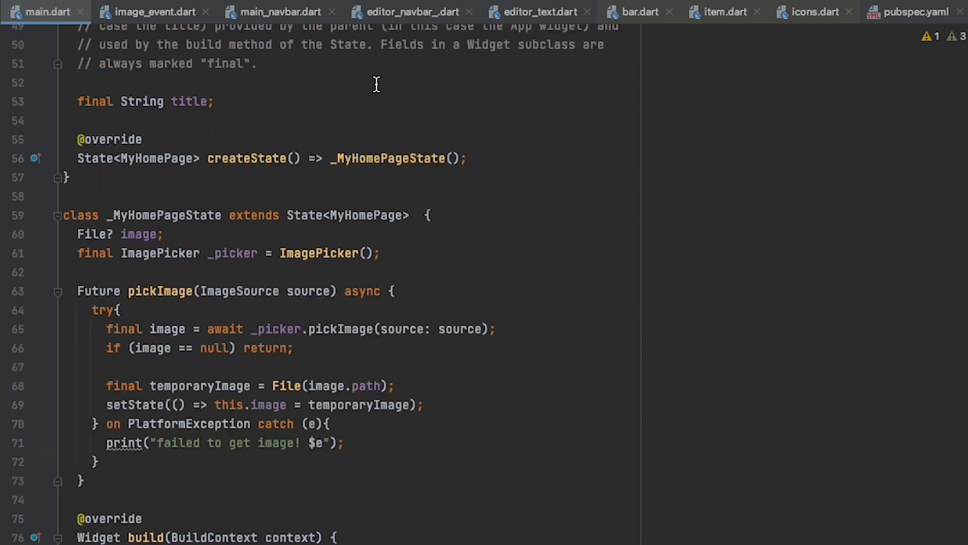